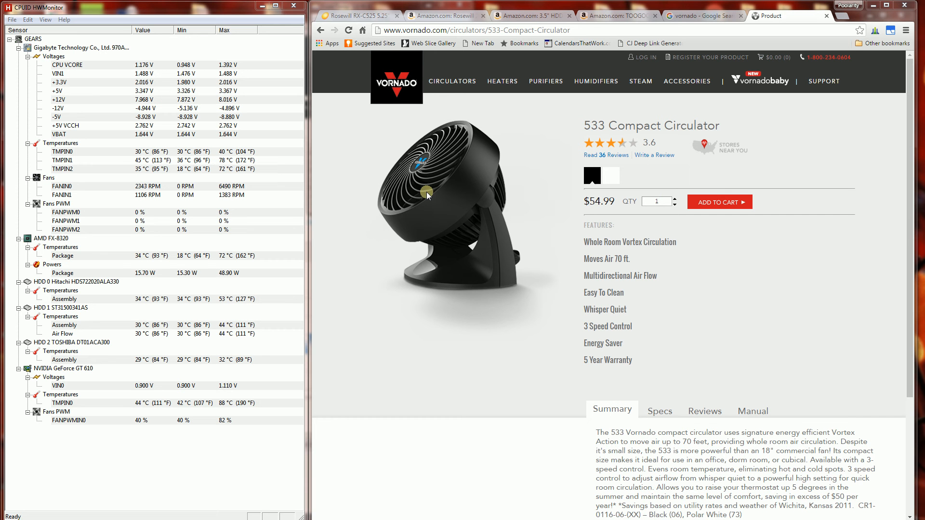
mouse_move(246, 241)
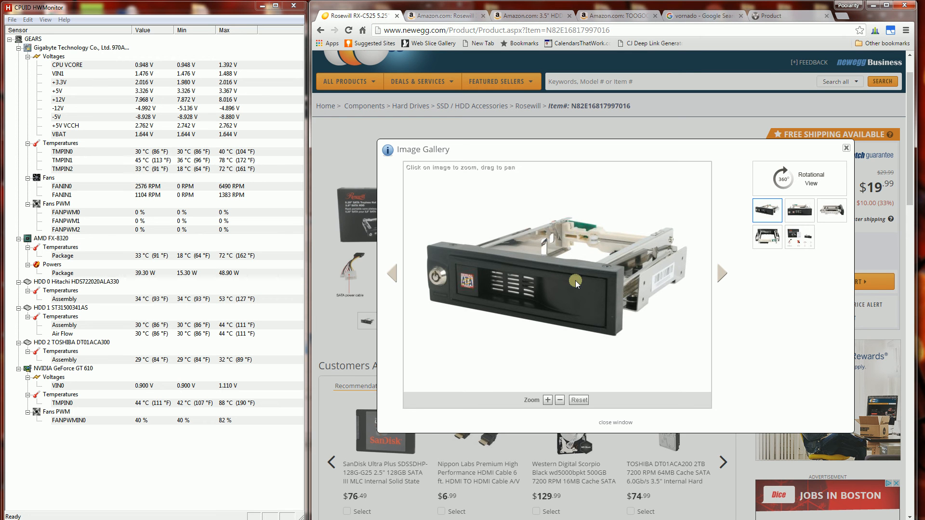
mouse_move(565, 283)
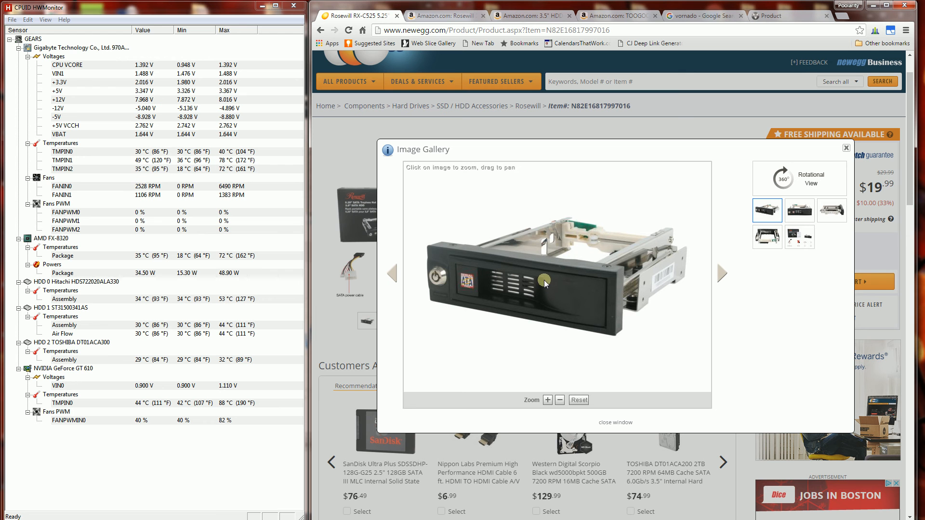
mouse_move(570, 264)
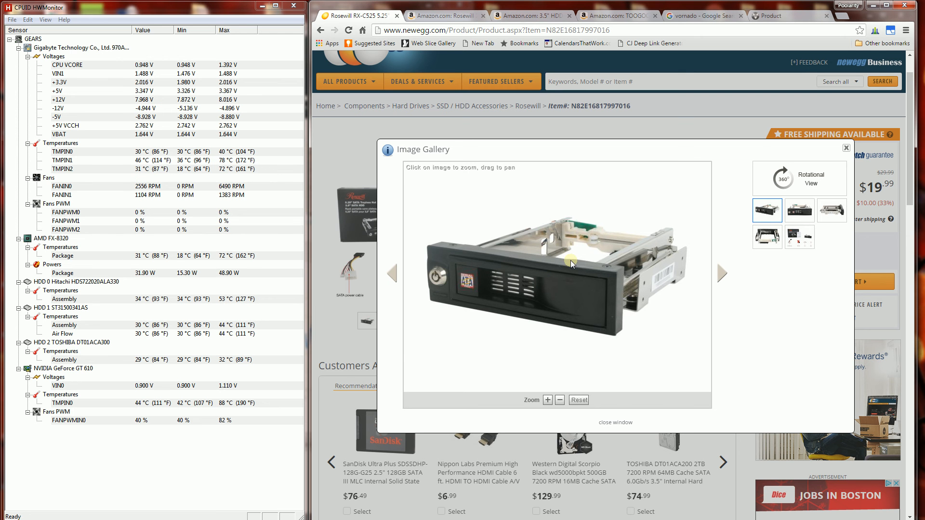
mouse_move(222, 306)
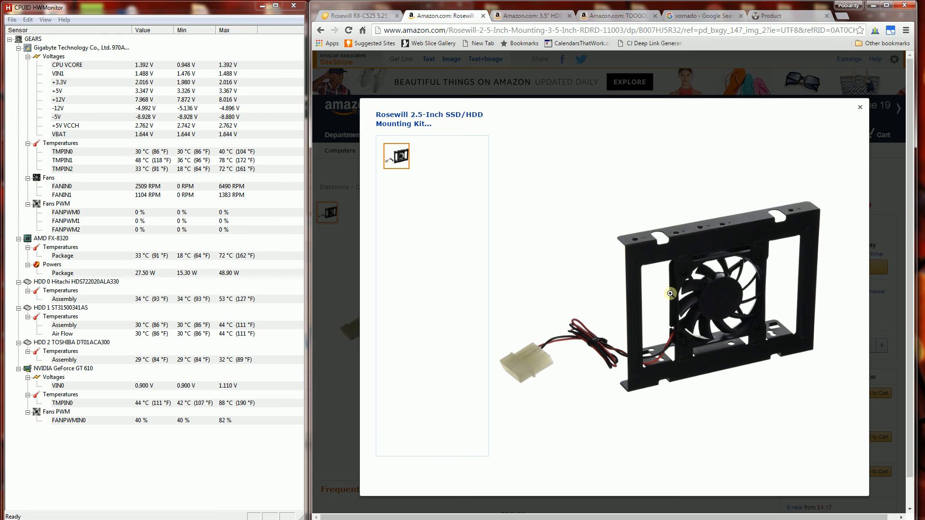
mouse_move(663, 288)
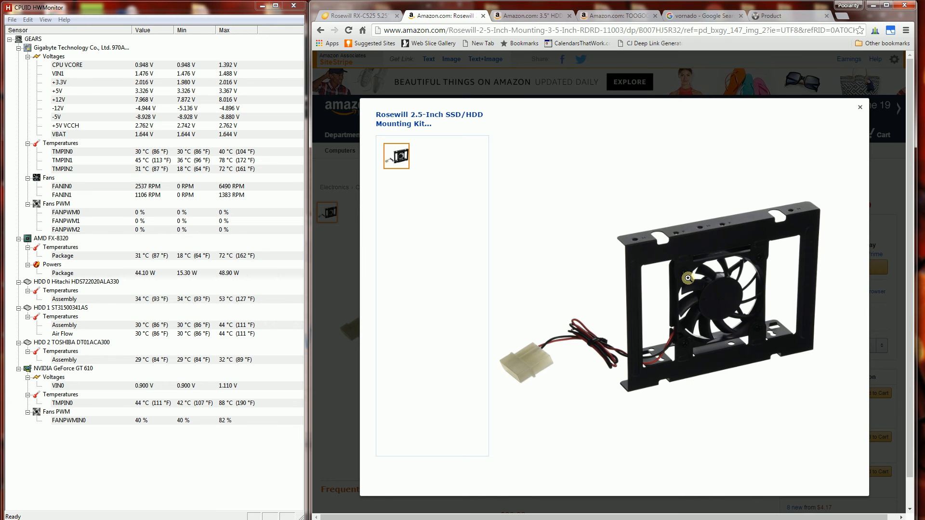
mouse_move(643, 328)
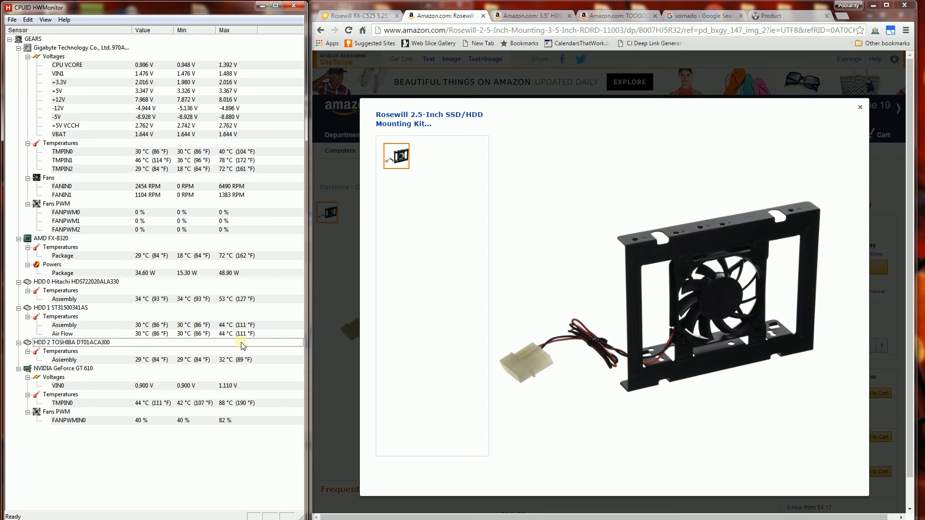
mouse_move(230, 328)
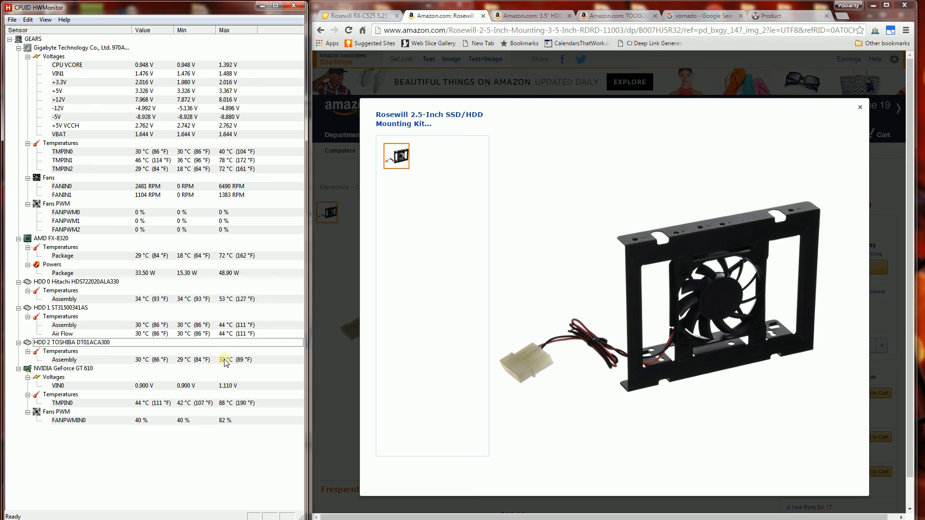
mouse_move(325, 255)
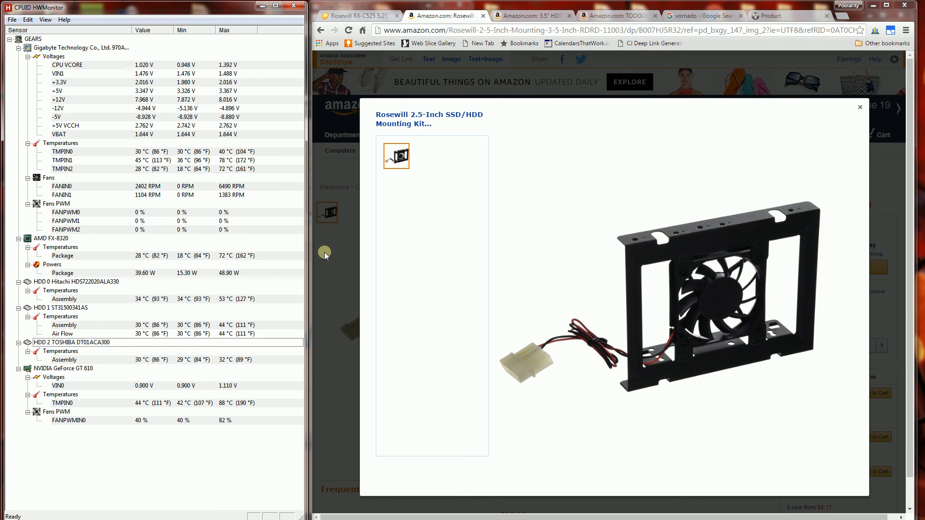
mouse_move(140, 367)
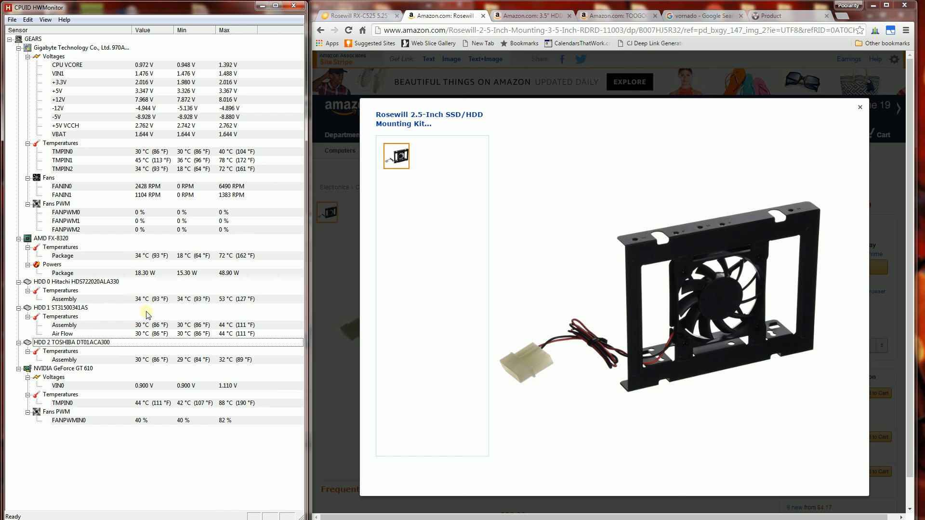
mouse_move(149, 240)
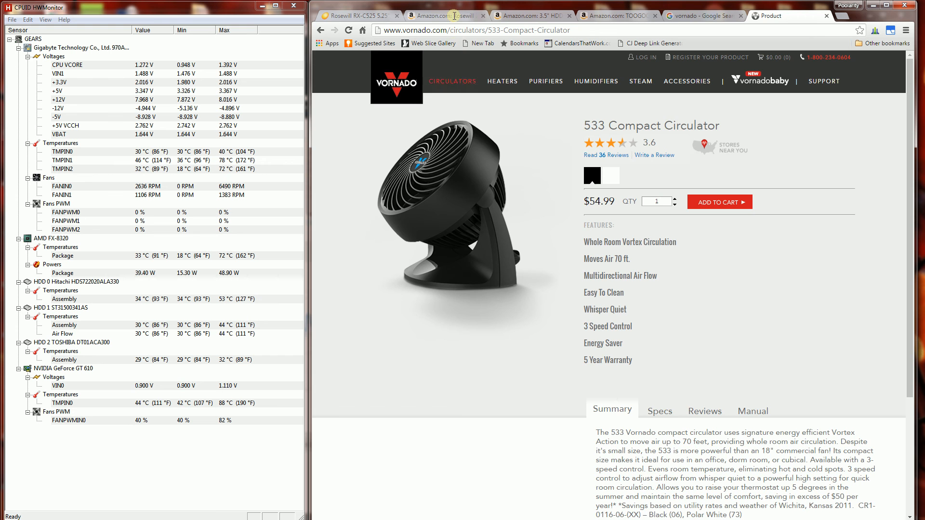
Step: Switch from the Vornado tab back to Amazon's Rosewill 2.5-inch mounting kit photo
click(445, 17)
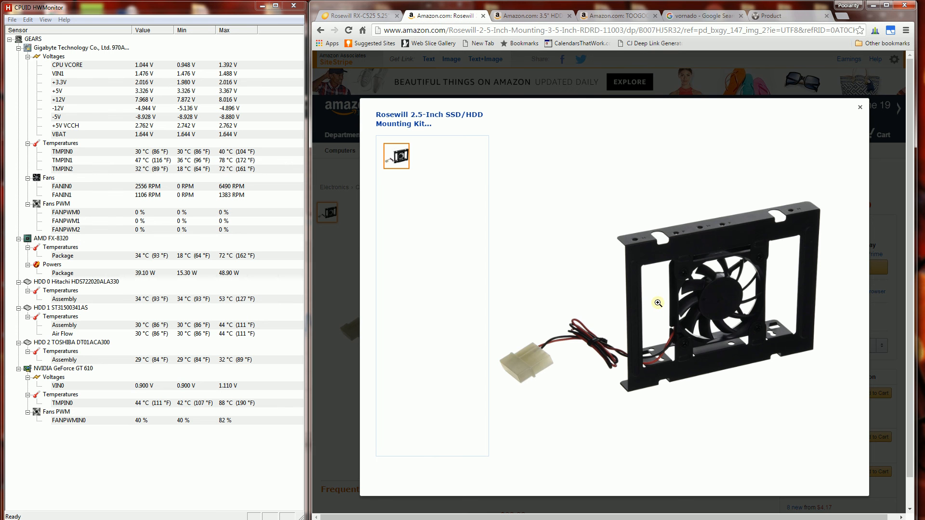
mouse_move(276, 330)
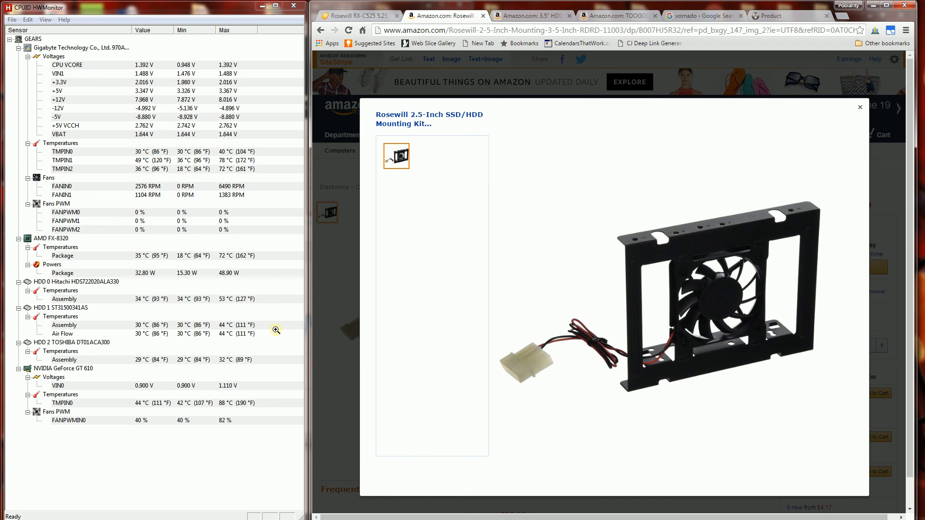